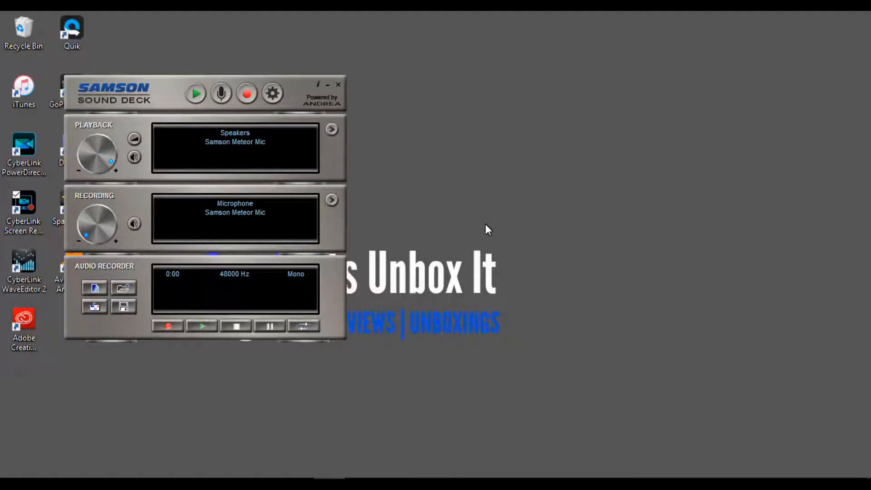
mouse_move(186, 308)
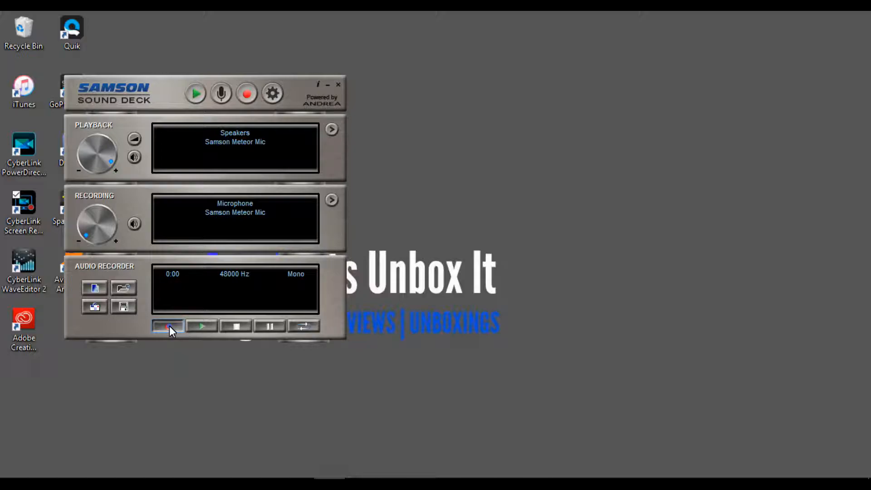
Start an 8-second recording from the Samson Meteor Mic in the Audio Recorder panel.
click(168, 325)
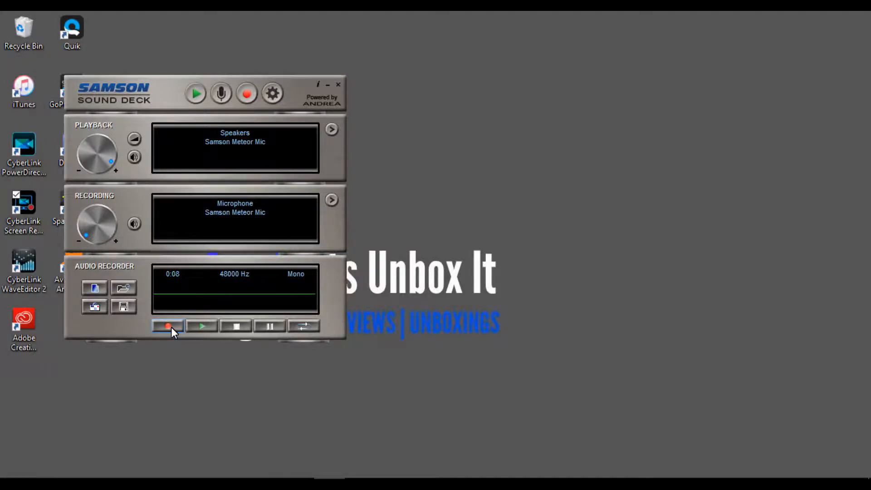
mouse_move(95, 307)
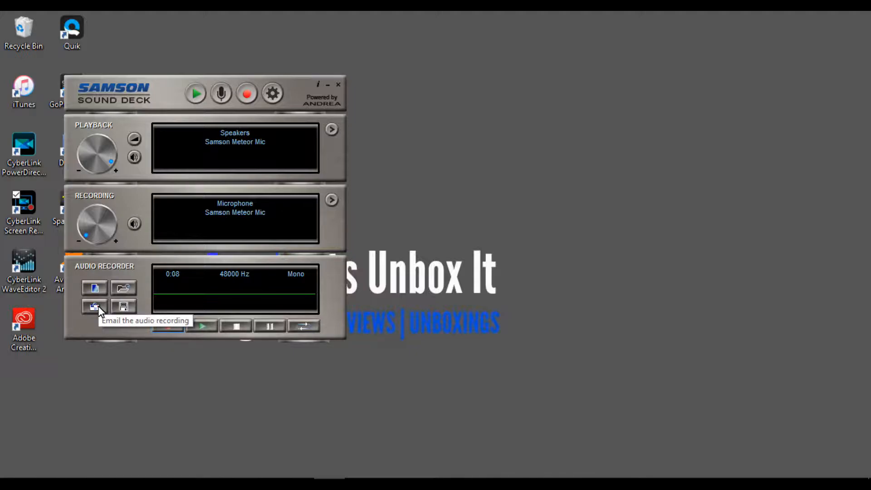
mouse_move(113, 311)
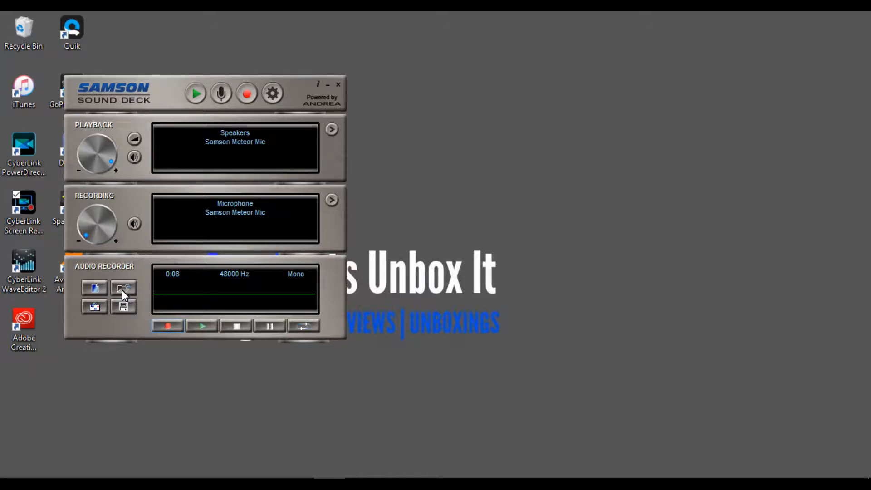
mouse_move(94, 288)
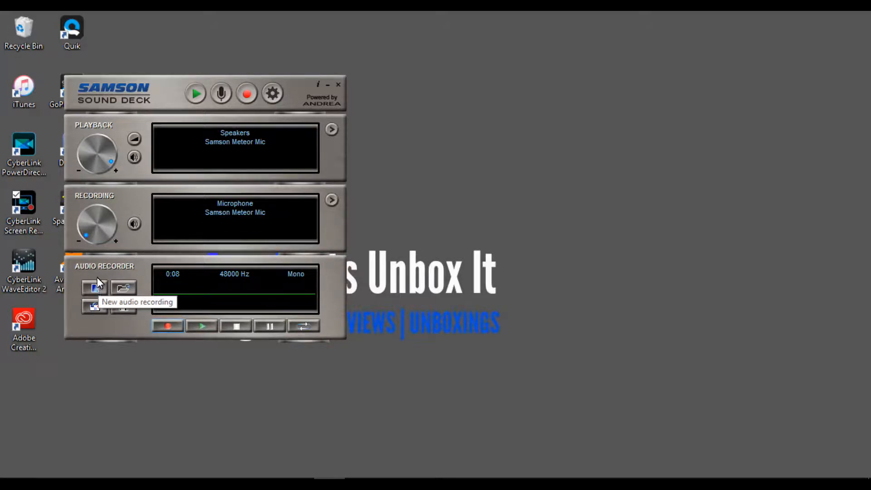
mouse_move(84, 224)
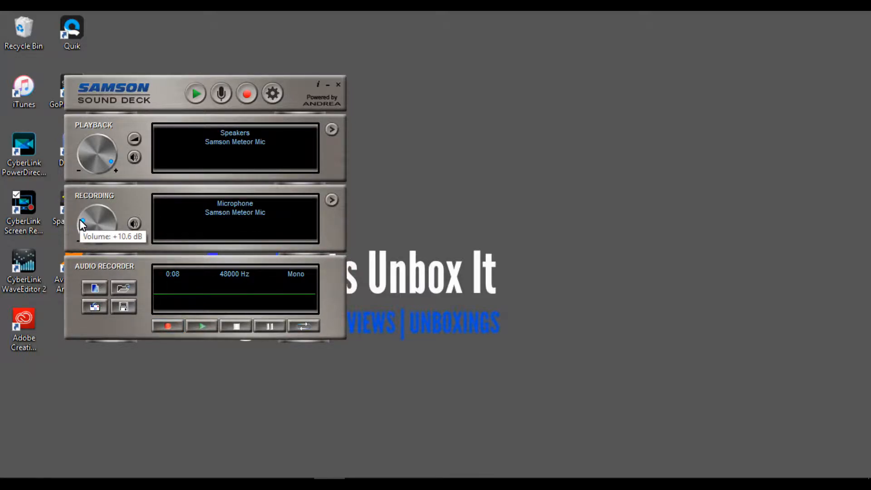